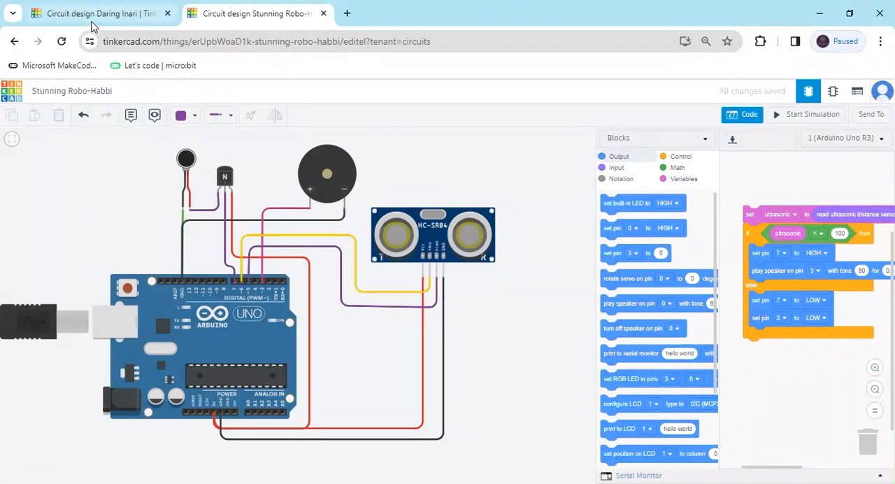
Step: Switch to the blank 'Daring Inari' circuit design tab
click(95, 13)
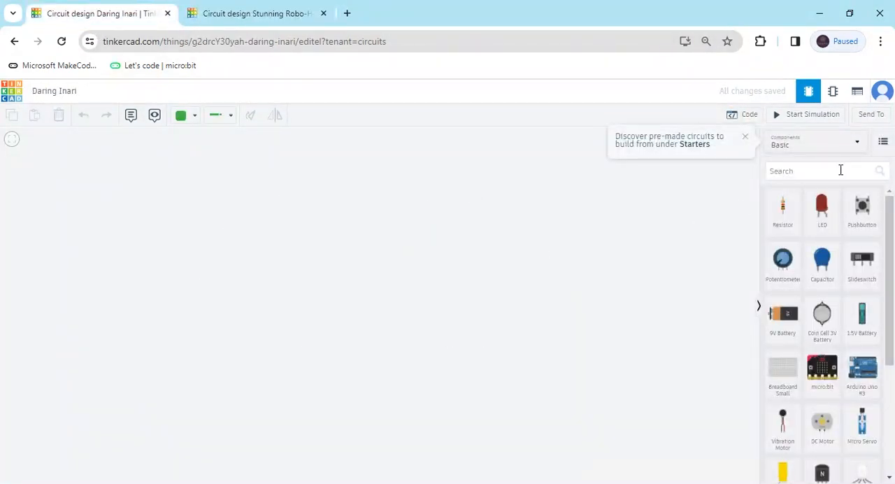
Step: Place an Arduino Uno R3 and an ultrasonic distance sensor on the workplane
text(arduino)
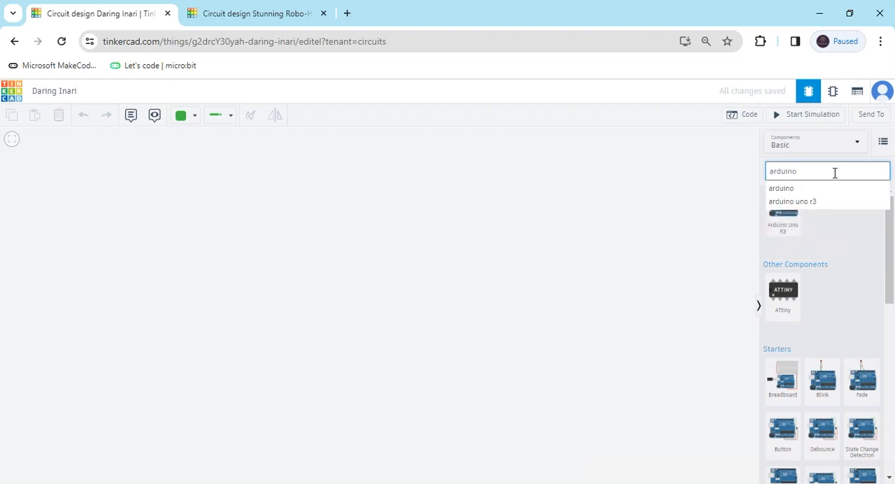
click(782, 209)
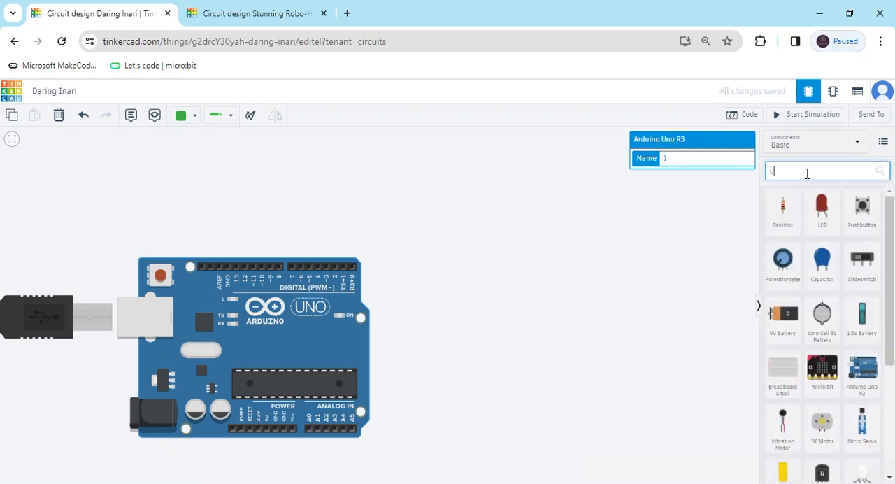
text(ltra)
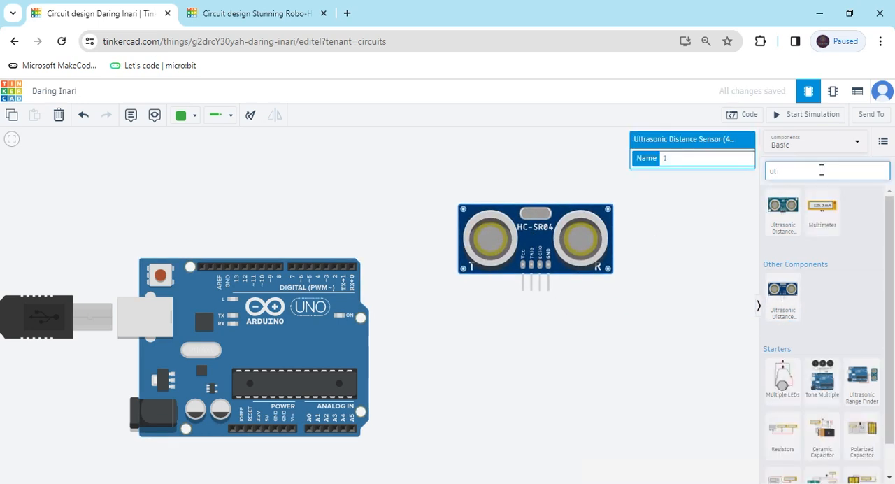
Step: Add a vibration motor, NPN transistor and piezo buzzer to the workplane
text(v)
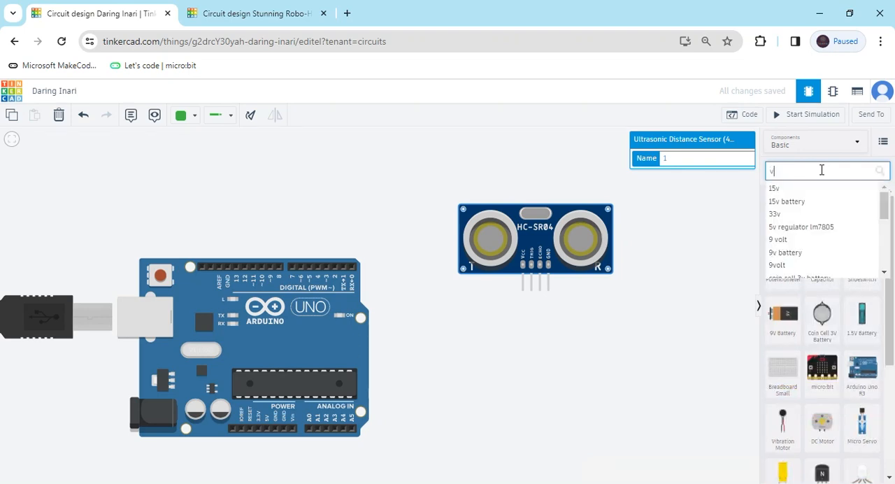
text(ibra)
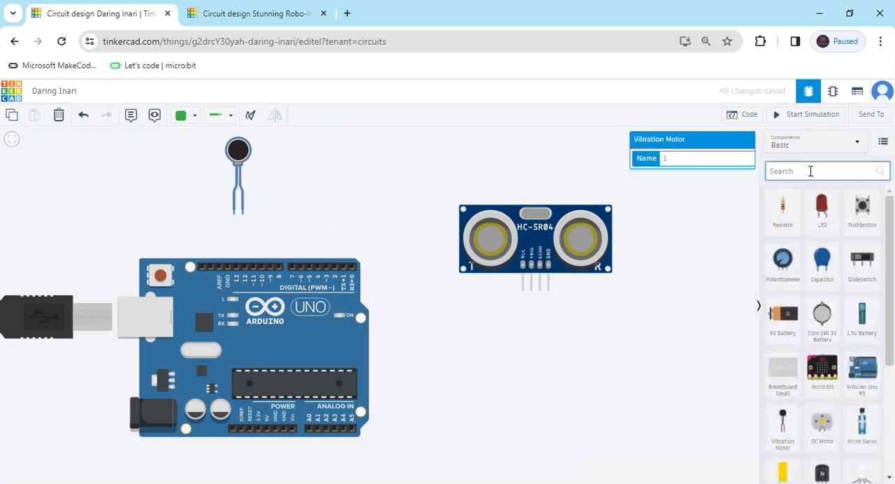
text(npn)
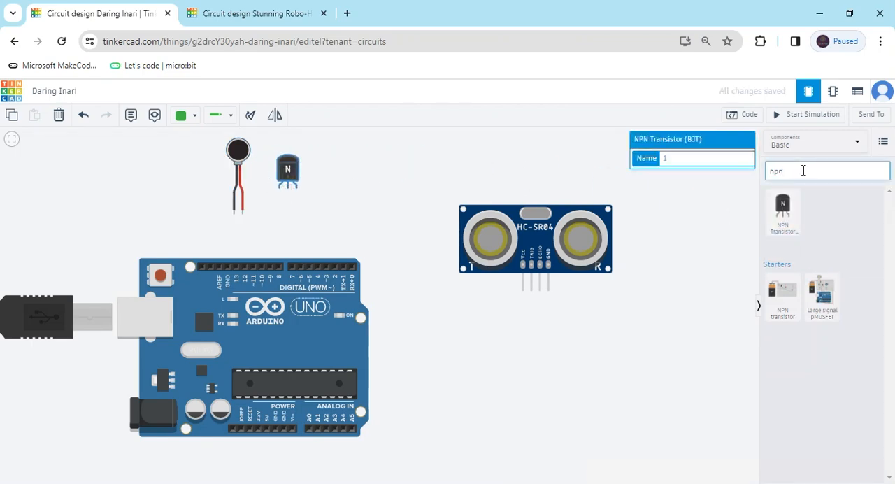
text(buzzer)
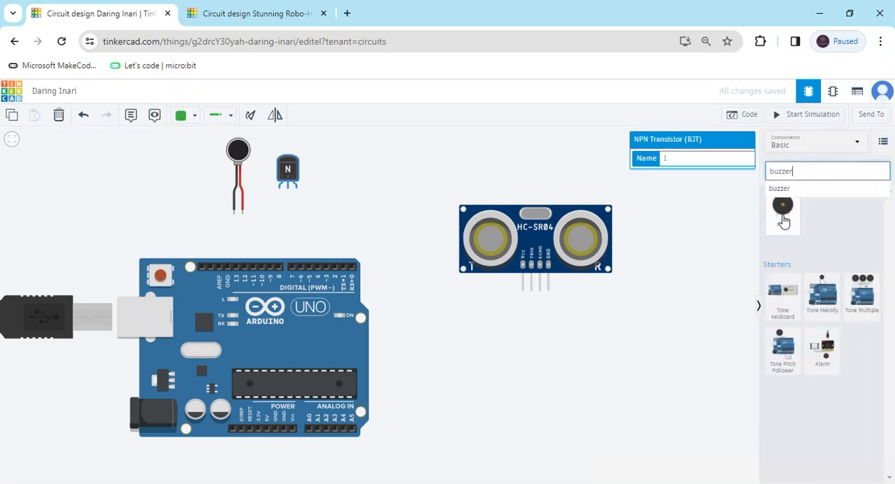
click(782, 210)
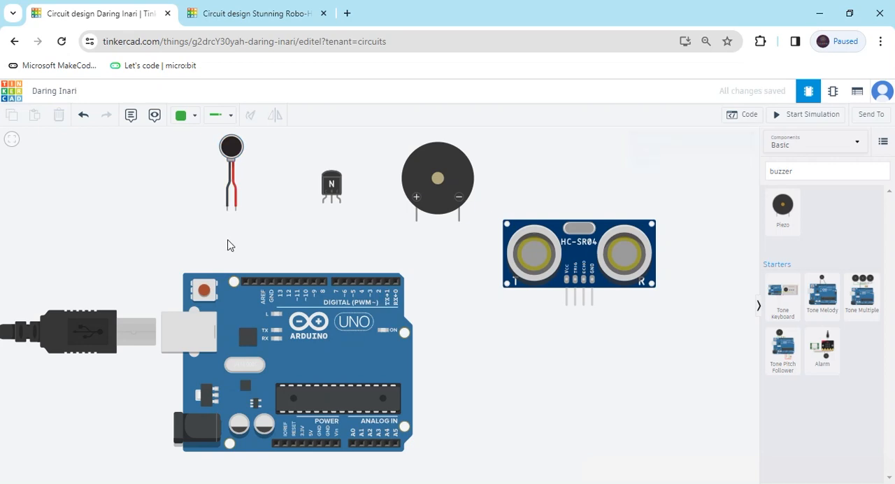
mouse_move(225, 211)
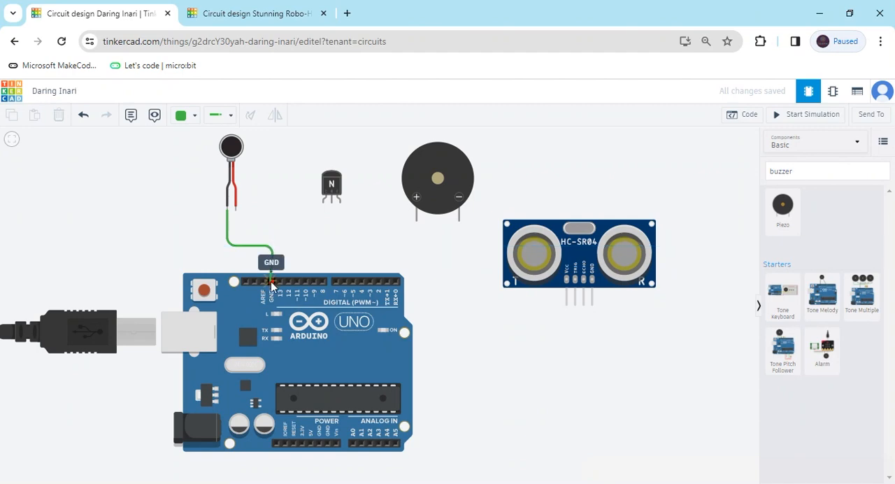
Step: Wire the motor's black lead to GND (black) and red lead to the collector (yellow)
click(271, 246)
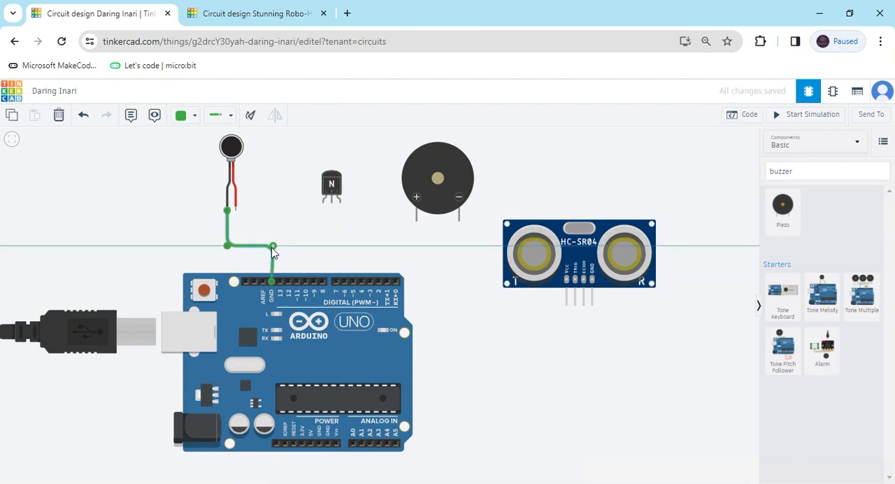
click(194, 114)
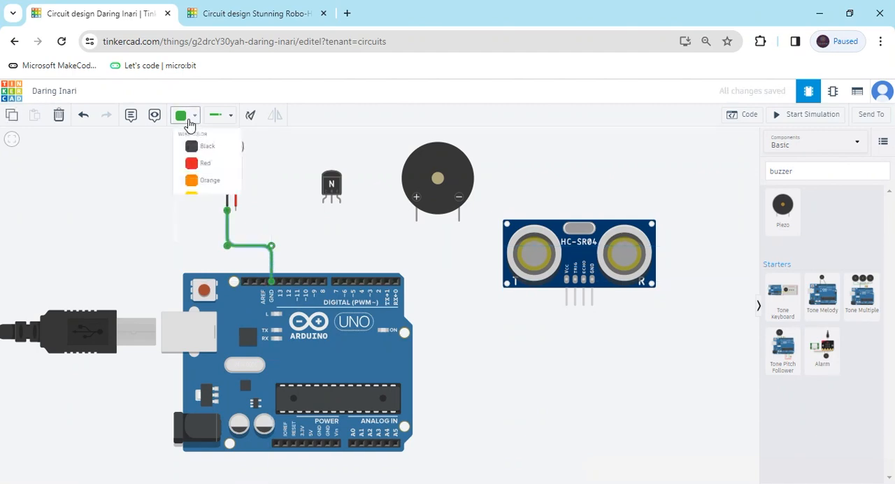
click(207, 145)
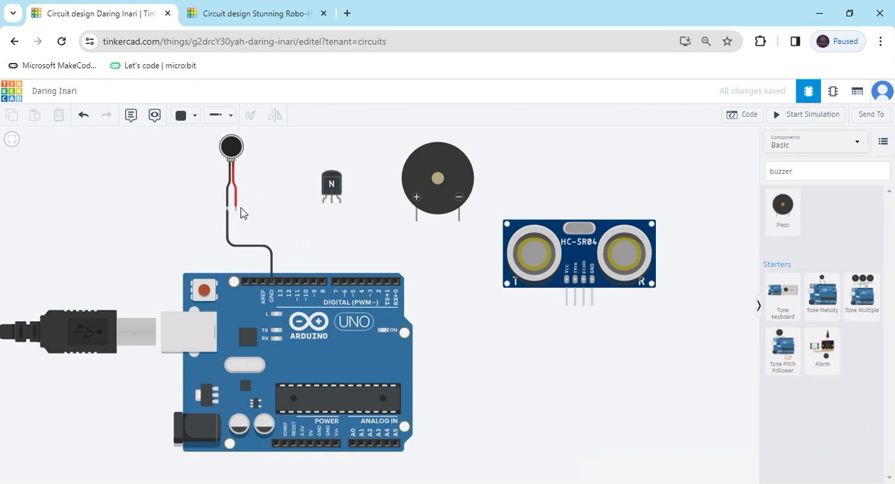
drag(234, 208, 310, 208)
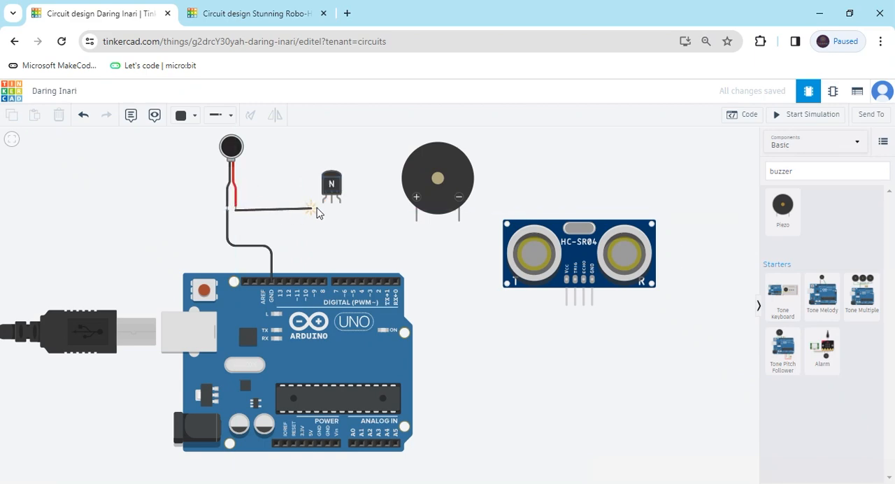
mouse_move(322, 202)
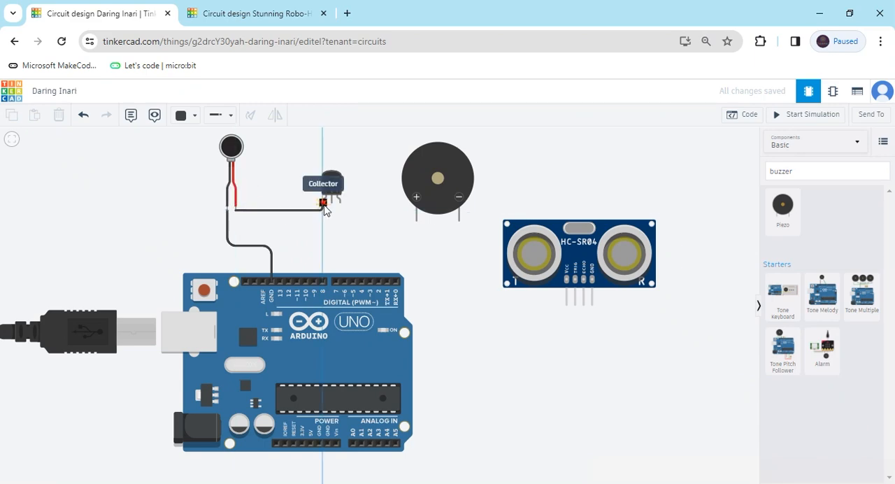
click(179, 114)
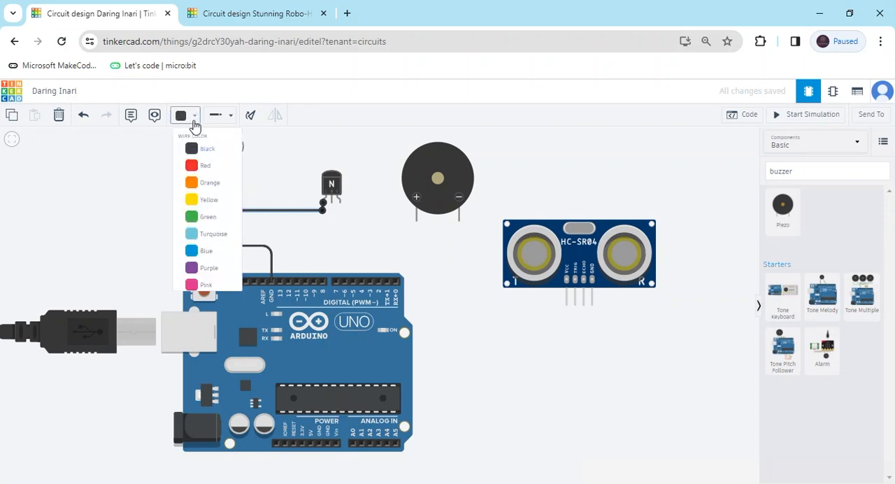
click(208, 199)
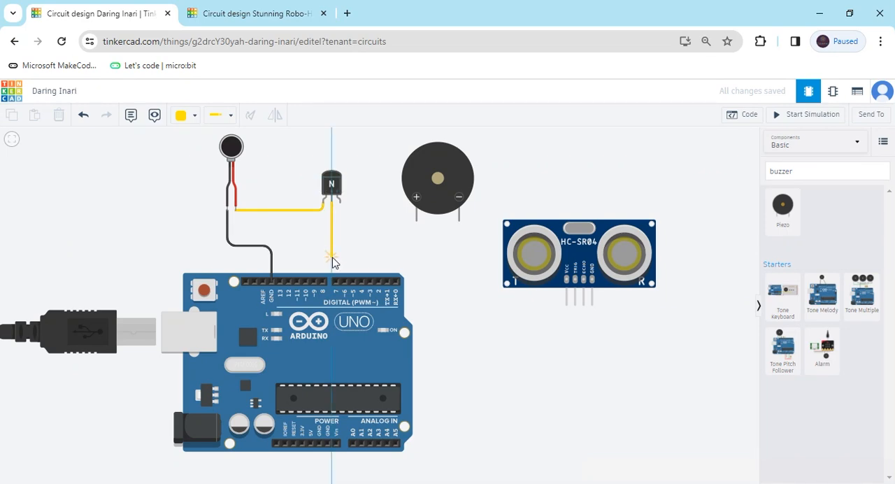
Step: Wire the transistor base to pin 7 (blue) and emitter to the power header
drag(331, 257, 338, 279)
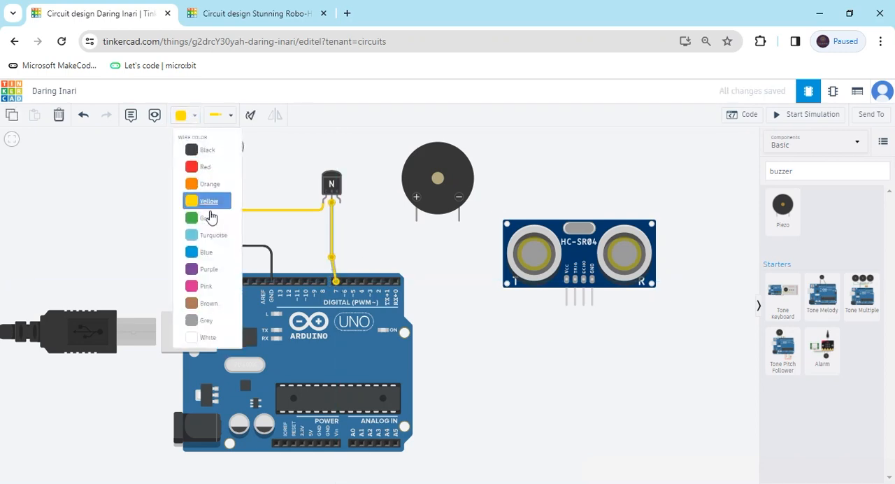
click(206, 252)
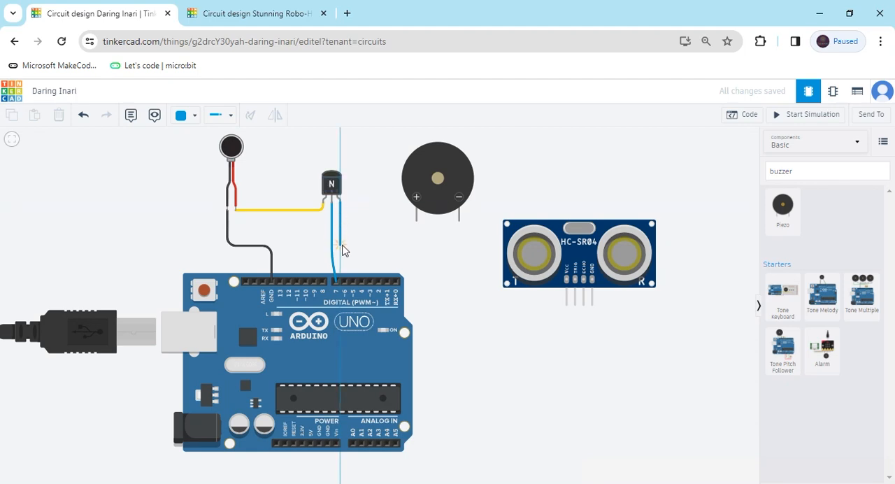
mouse_move(341, 254)
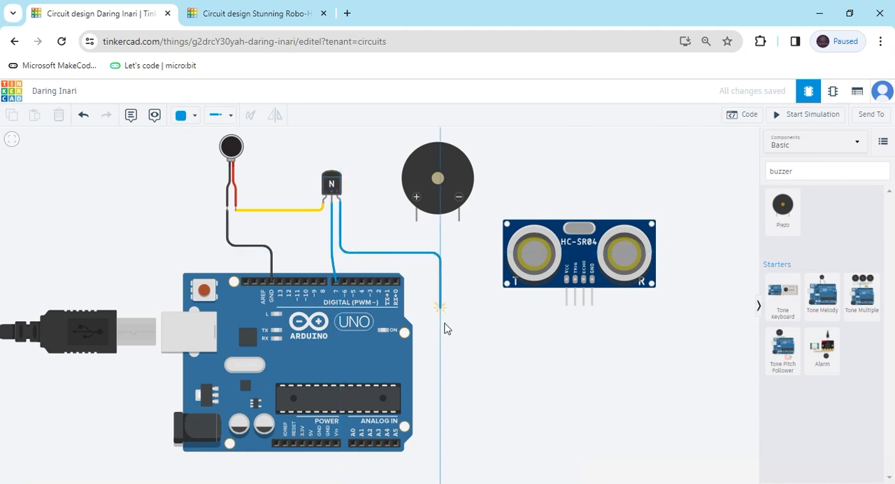
drag(440, 308, 442, 467)
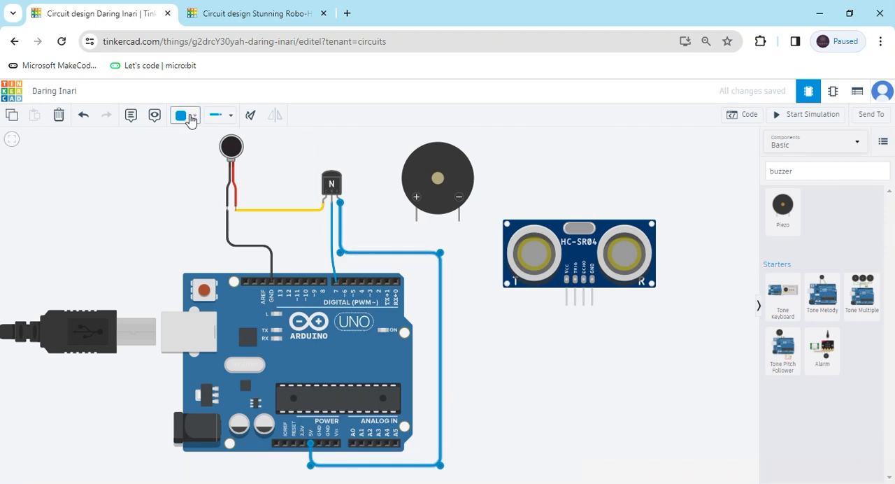
Step: Make the emitter wire red; wire buzzer − to GND (black), + to a pin (turquoise)
click(180, 115)
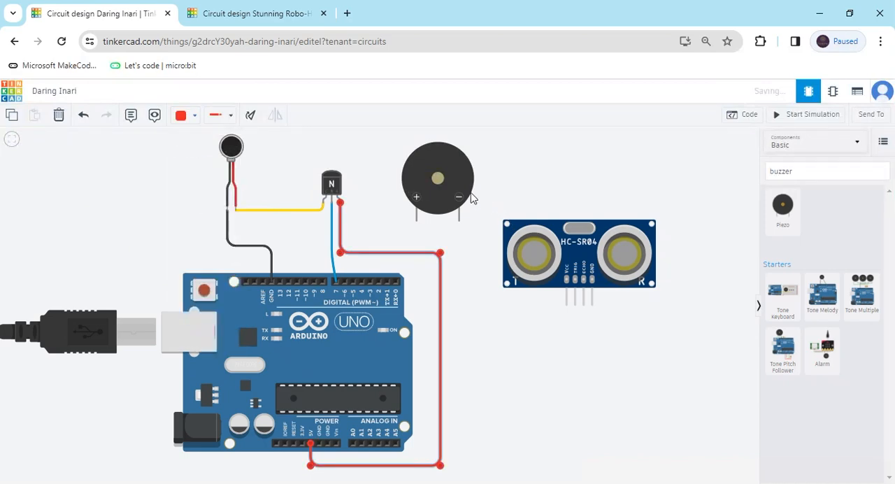
click(437, 177)
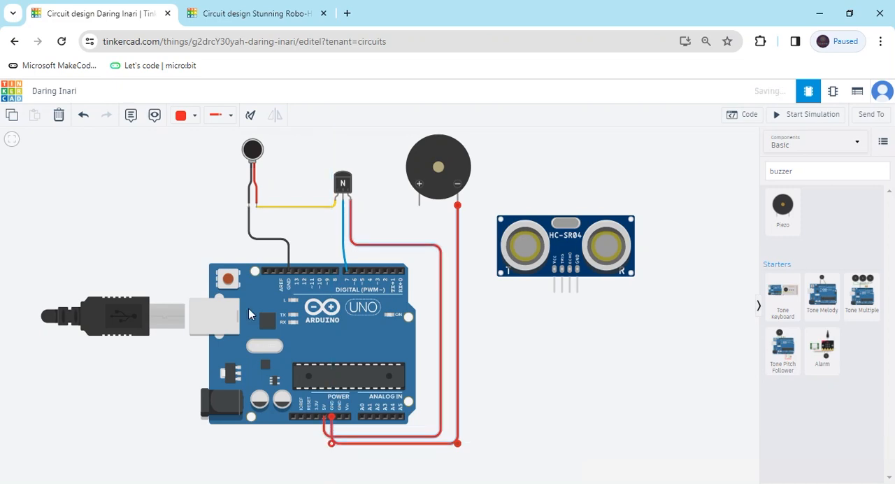
click(180, 114)
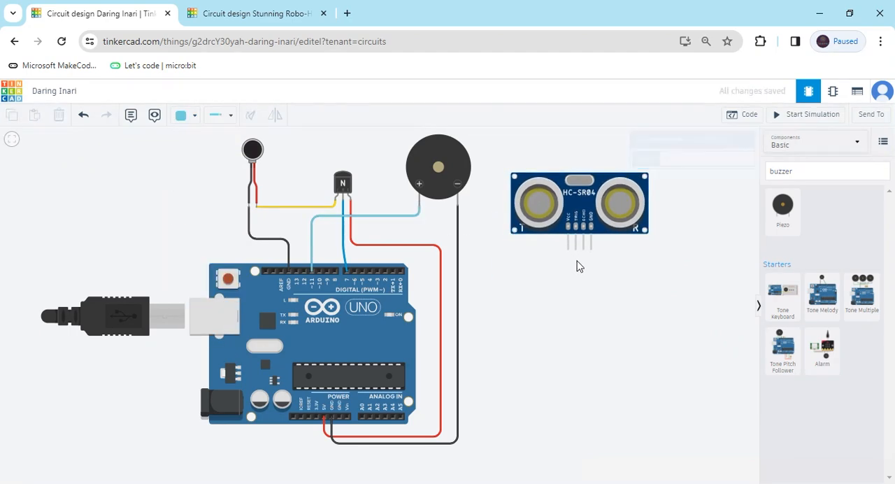
mouse_move(591, 295)
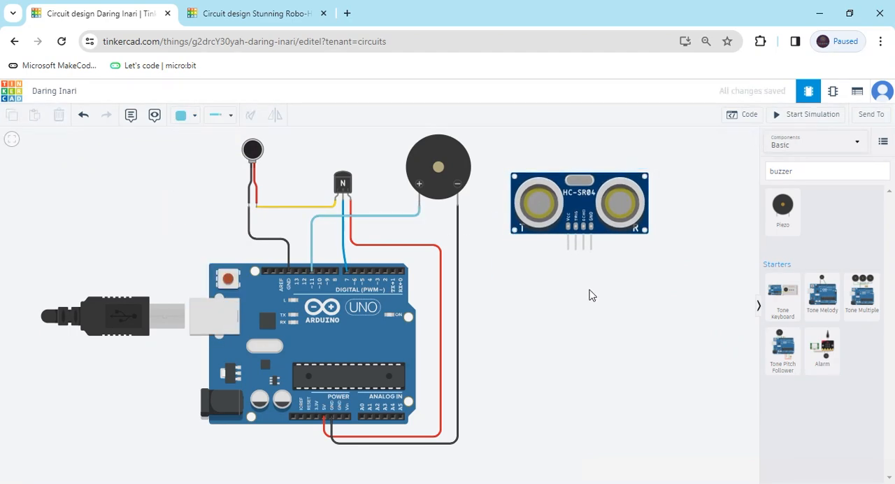
Step: Wire the HC-SR04 VCC to 5V (red), GND, and Trig/Echo to digital pins (pink, brown)
drag(568, 248, 554, 379)
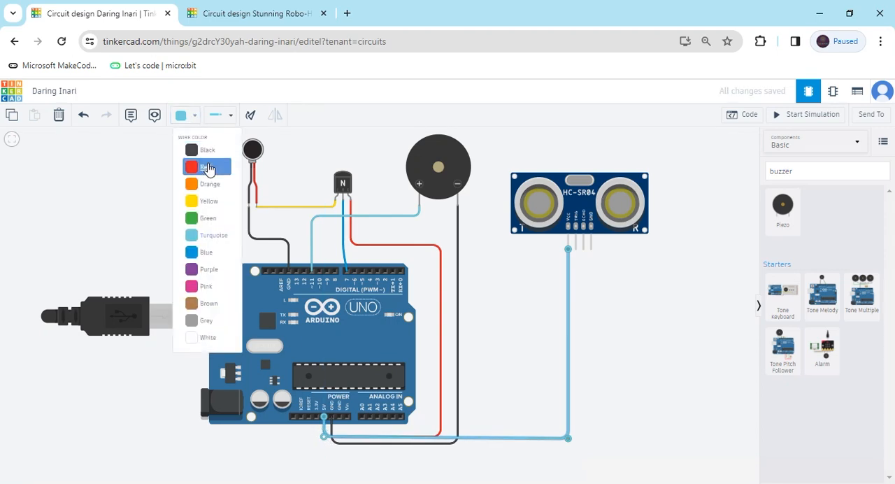
click(207, 167)
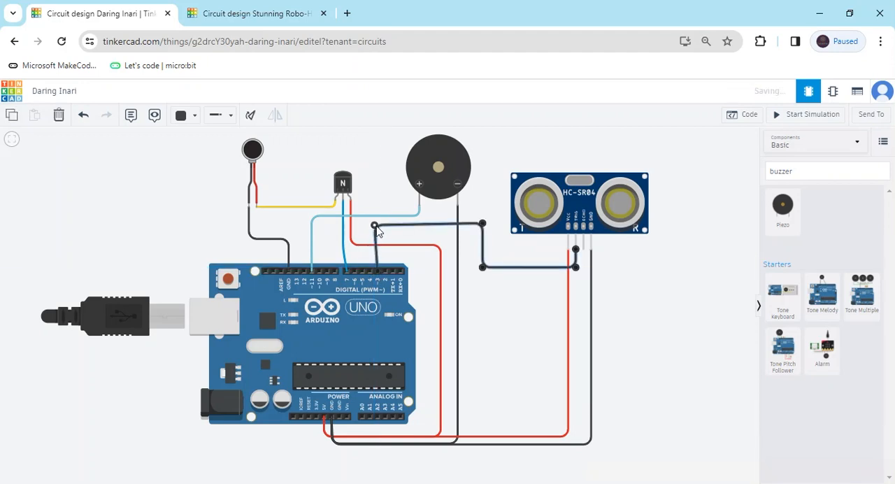
click(180, 115)
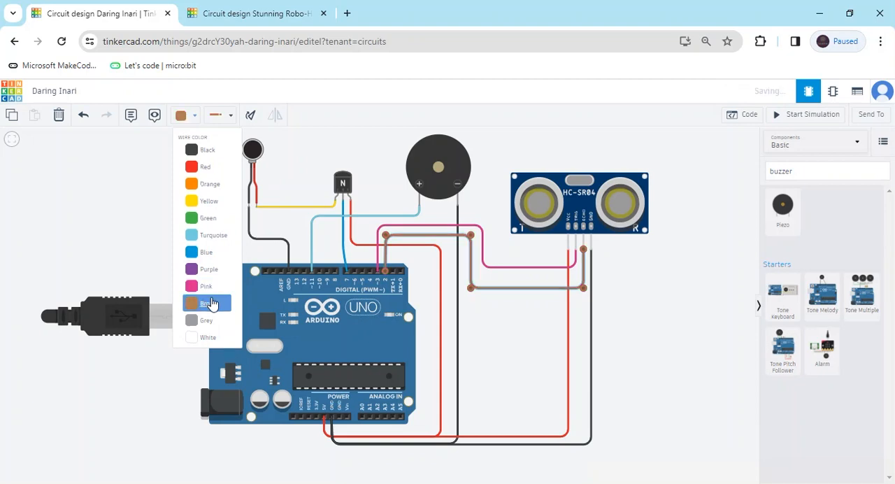
click(206, 302)
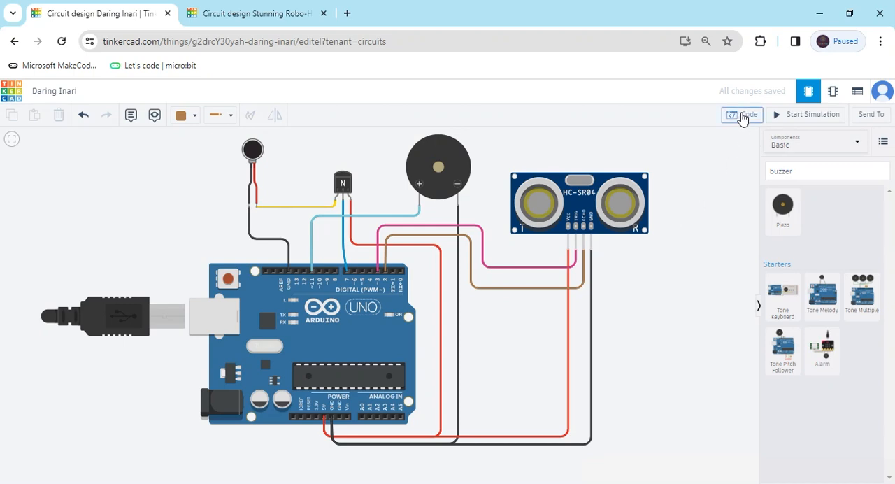
Step: In the Code editor's Variables, start a new variable and type 'ultras'
click(741, 114)
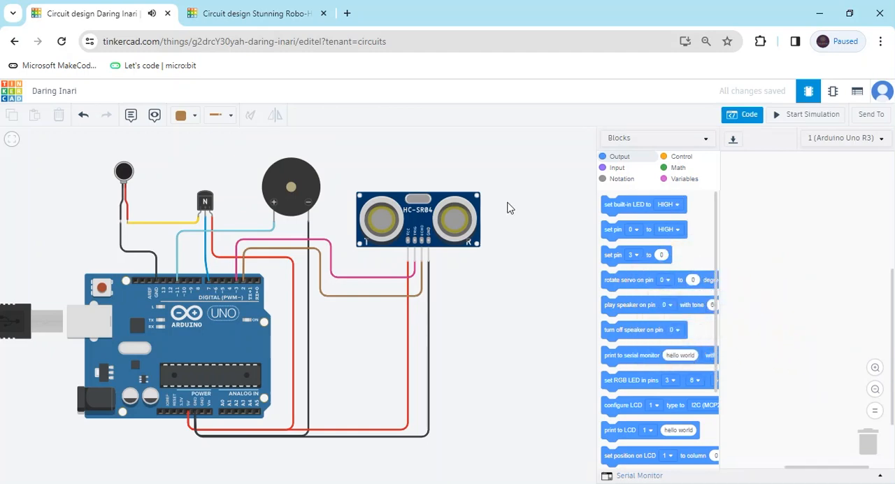
click(683, 178)
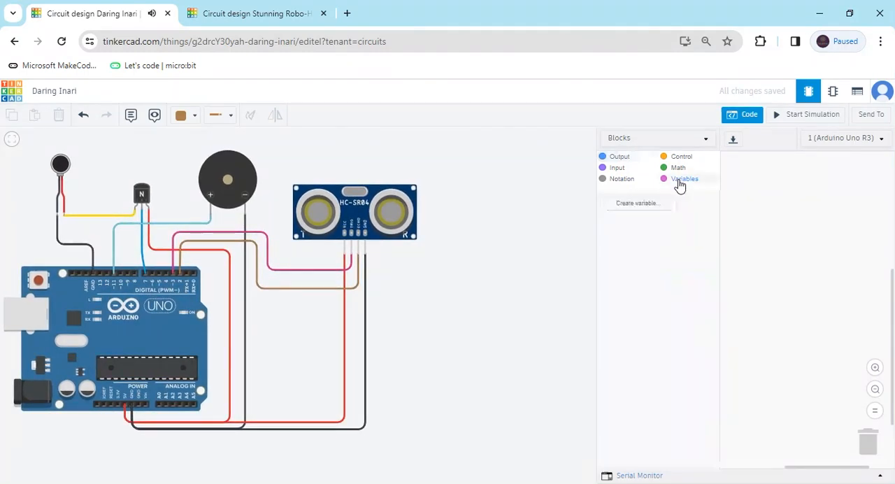
click(637, 203)
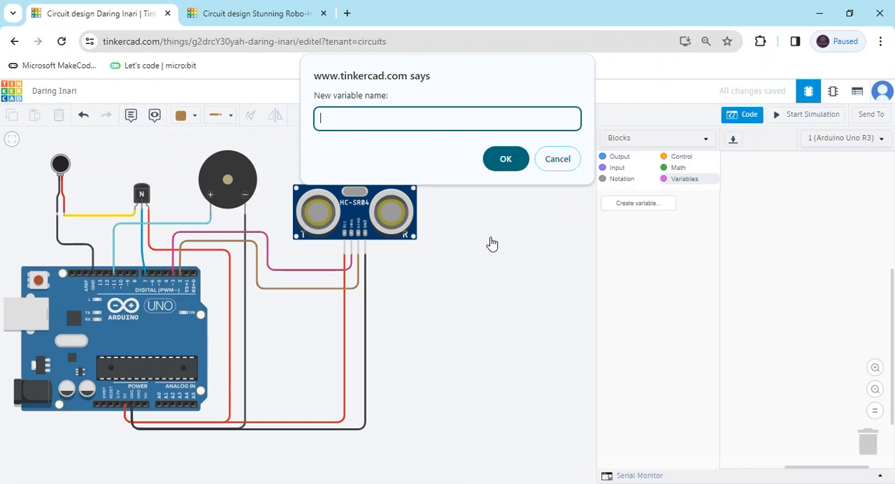
text(ultras)
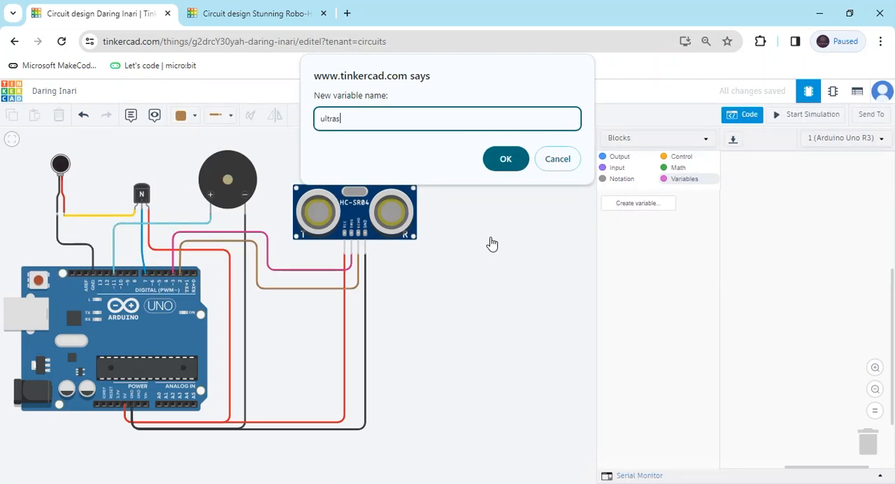
Step: Confirm 'ultrasonic', set it to sensor cm (trigger 3, echo 2), and print it to serial
text(onic)
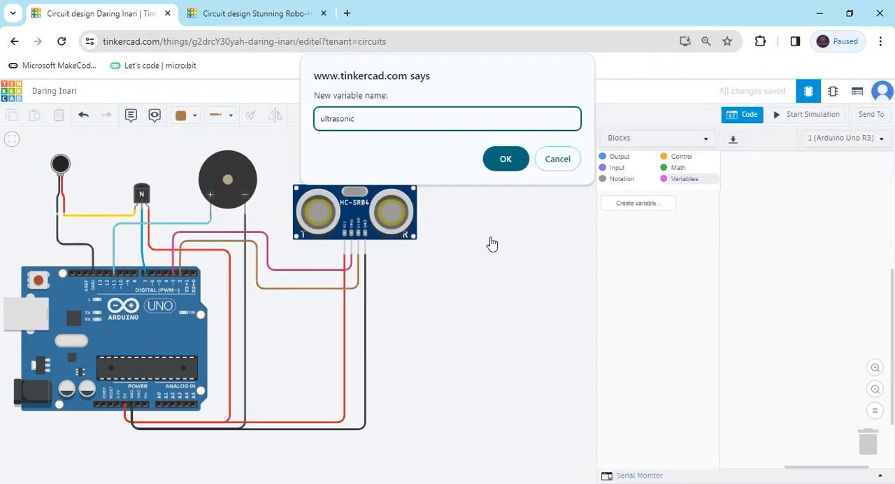
click(505, 158)
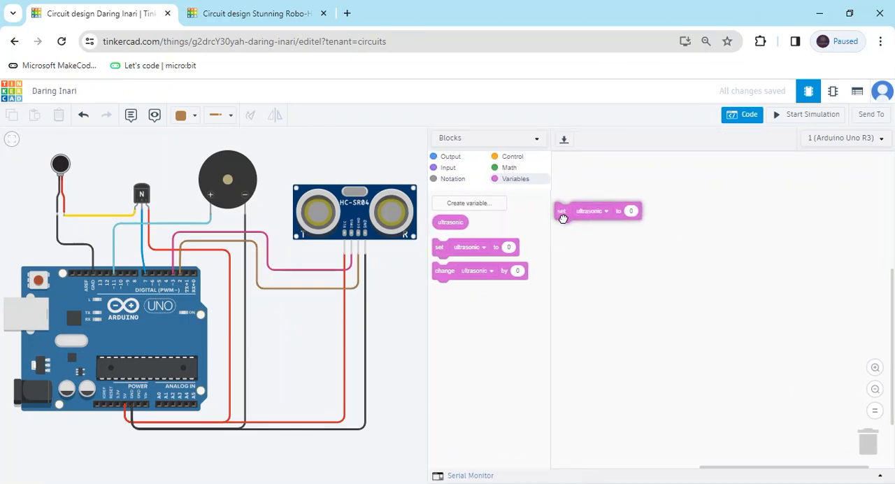
click(447, 167)
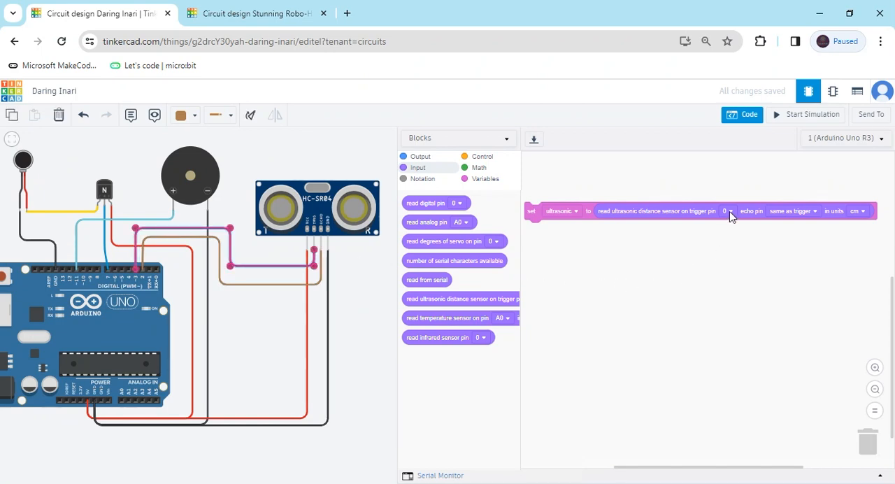
click(725, 211)
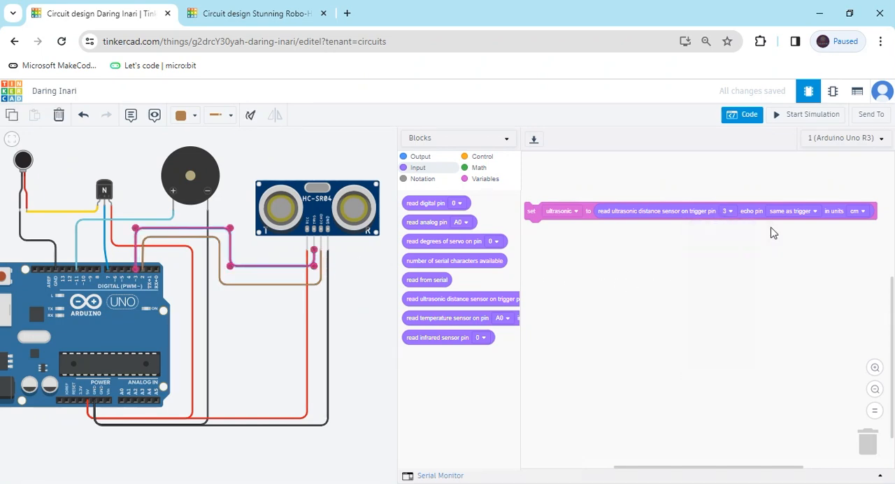
click(794, 211)
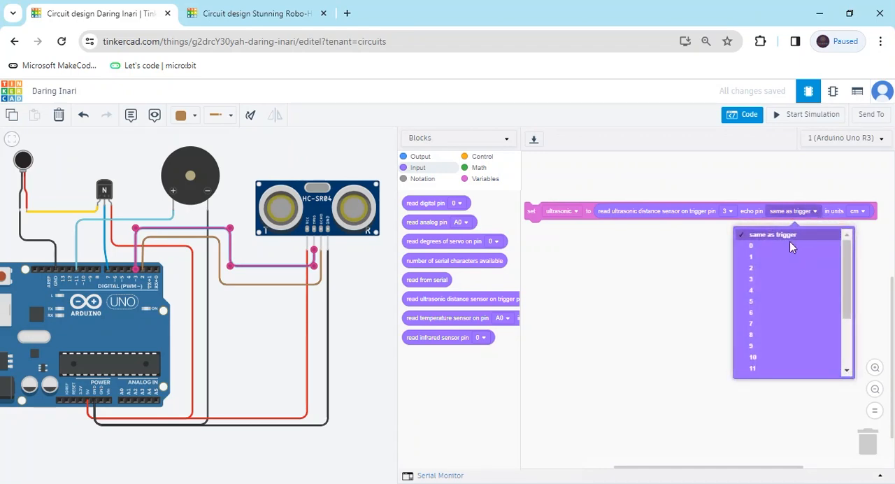
click(750, 267)
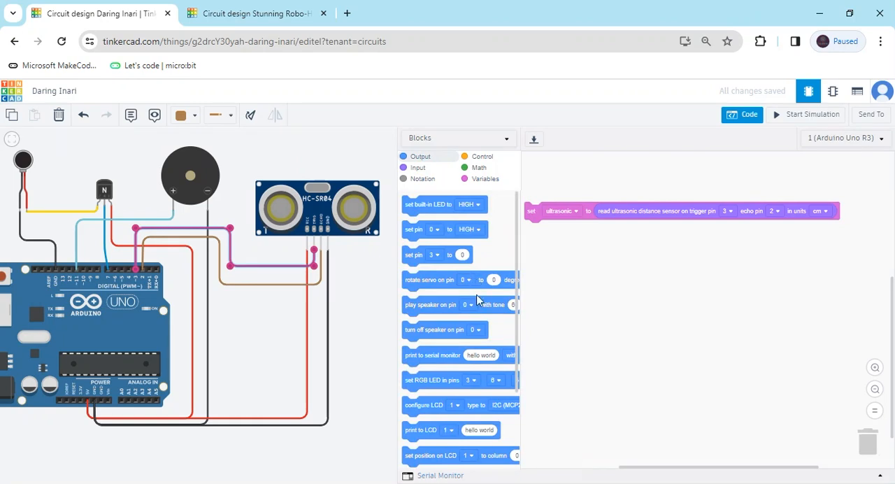
drag(431, 354, 552, 228)
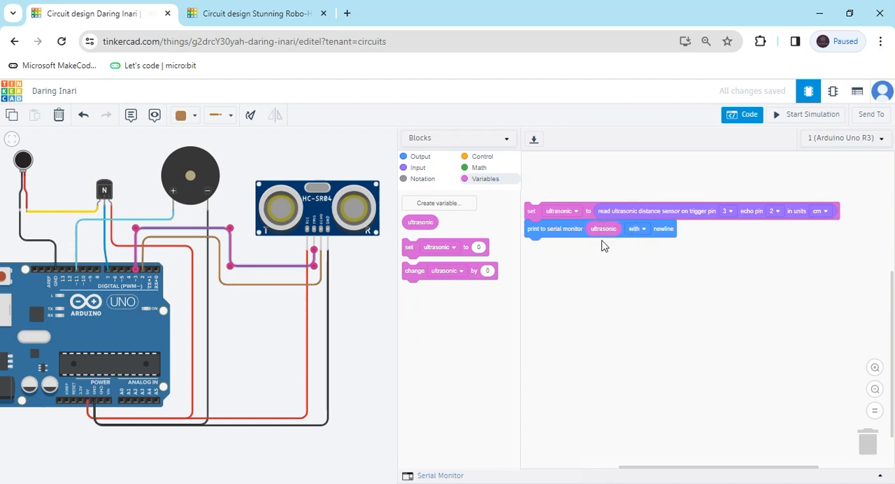
Step: Start the simulation and view distances around 138 cm in the Serial Monitor
click(810, 114)
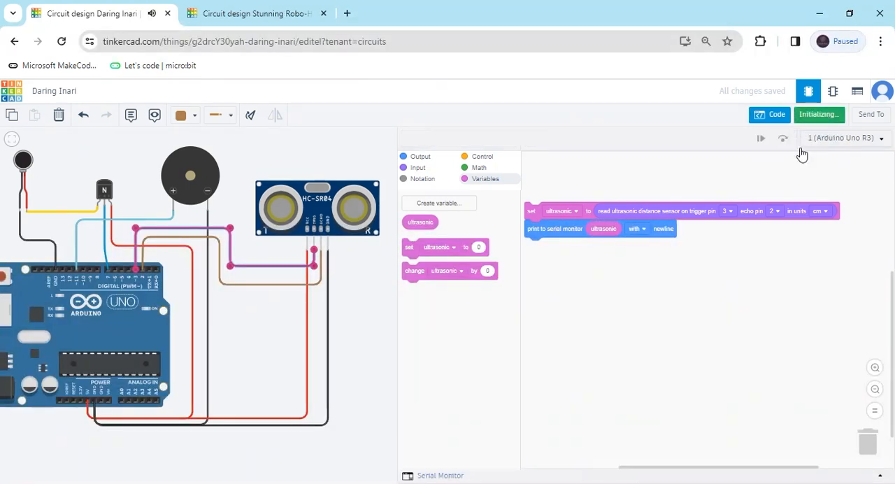
click(817, 114)
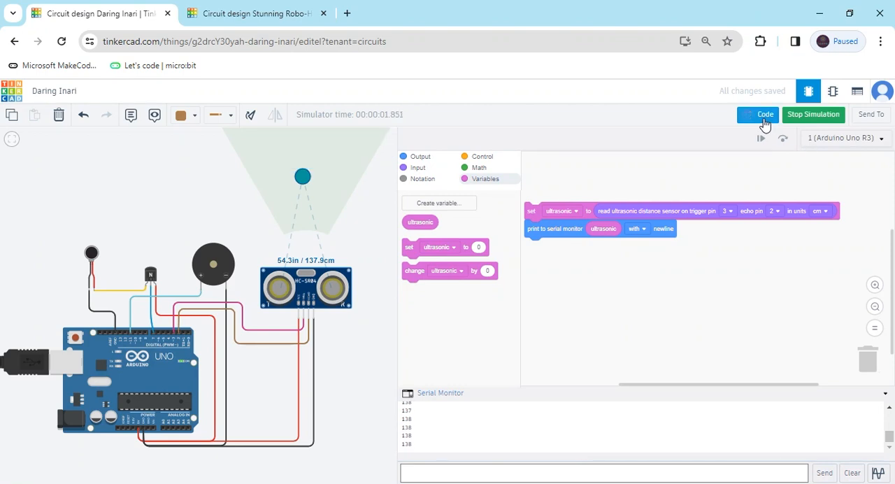
Step: Stop the simulation and add an if/else block testing ultrasonic < 100
click(812, 113)
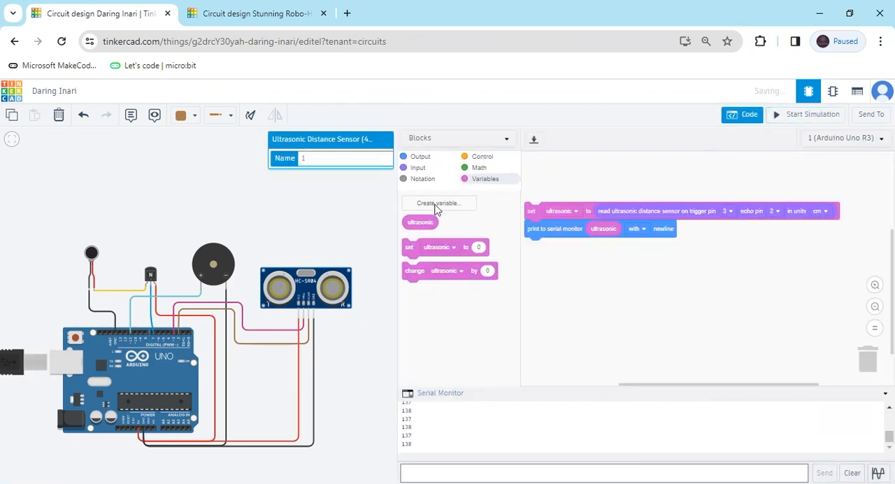
click(482, 156)
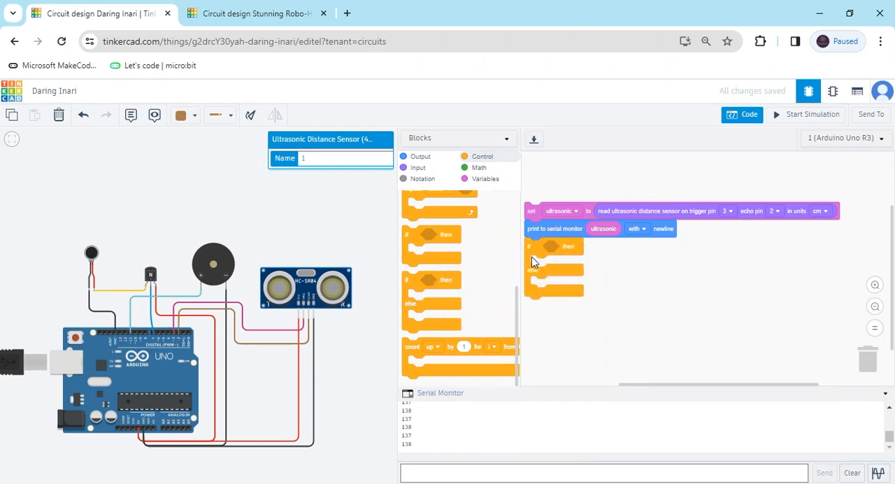
click(478, 168)
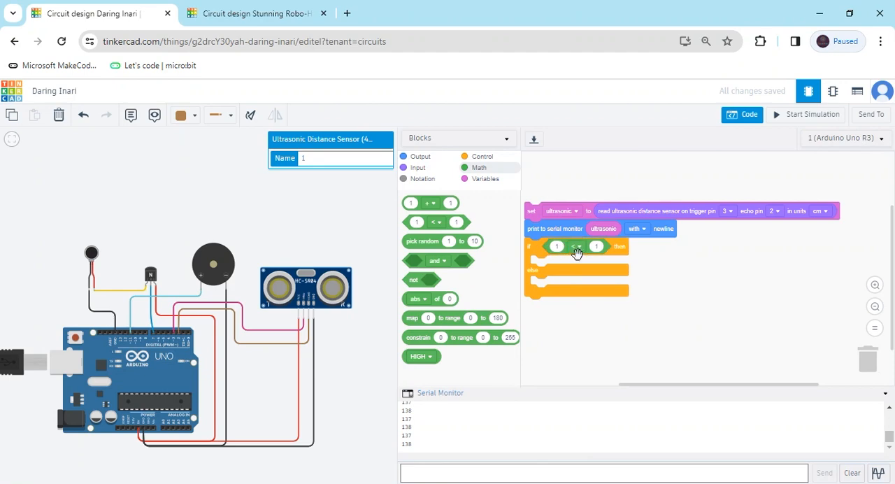
click(484, 178)
text(00)
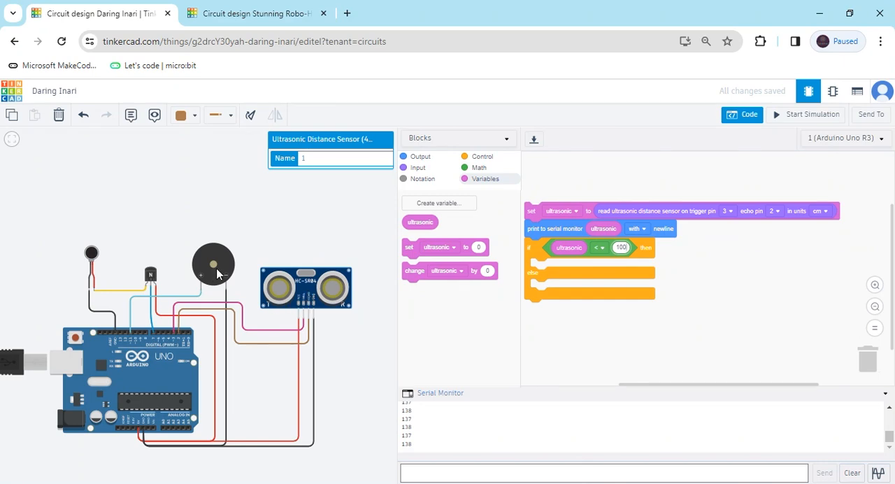
mouse_move(134, 266)
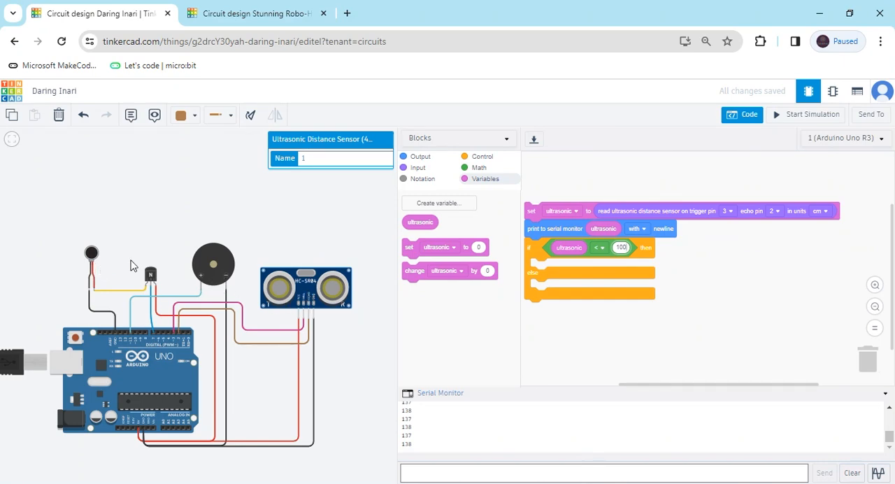
mouse_move(291, 249)
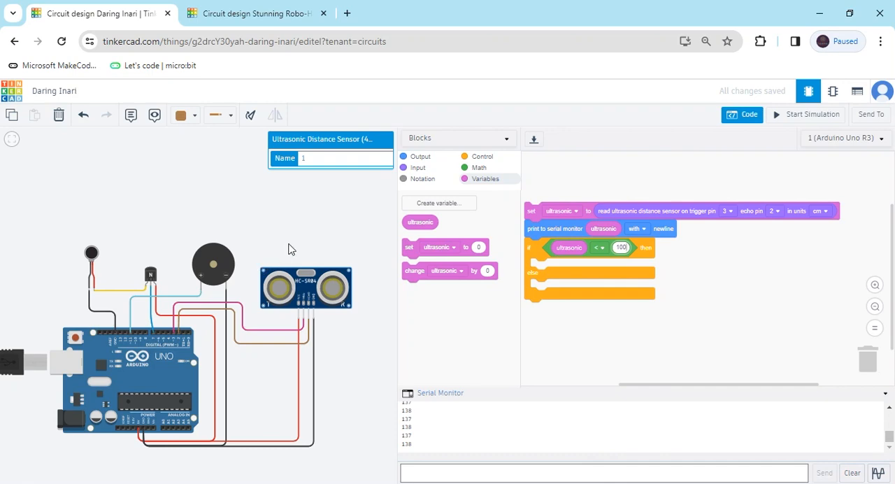
mouse_move(251, 258)
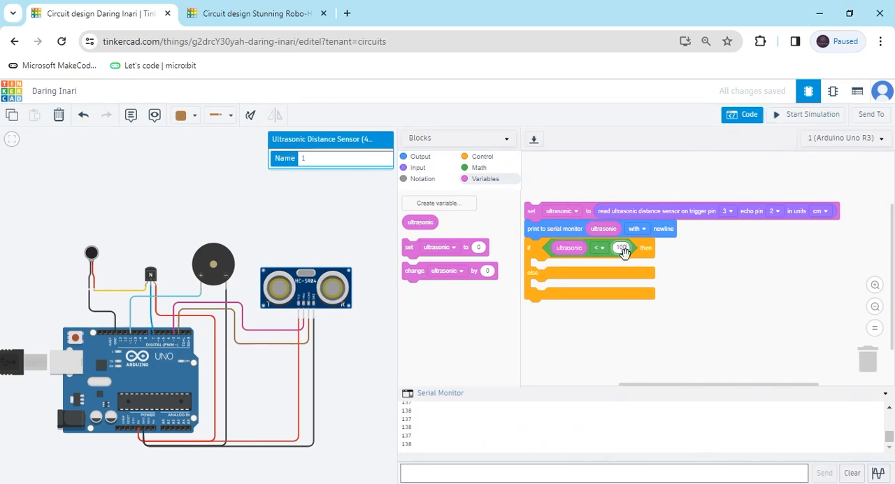
click(420, 155)
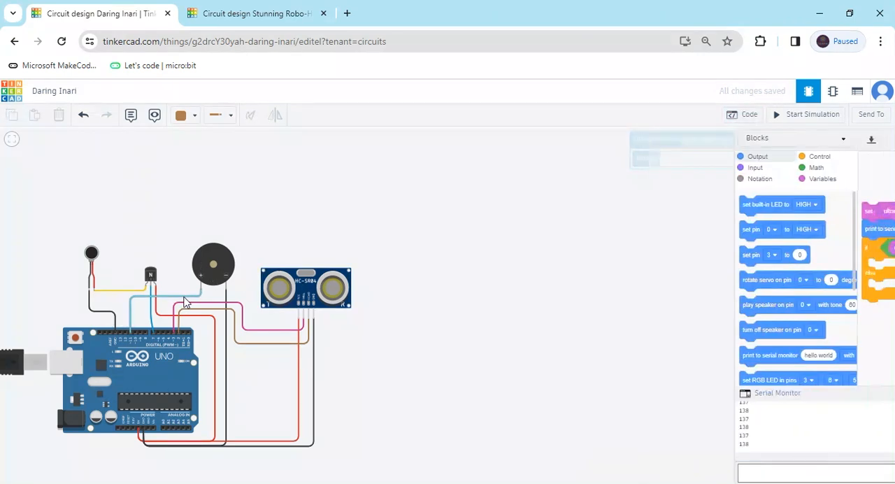
Step: Put a 'play speaker on pin 11' block in the then branch
click(744, 114)
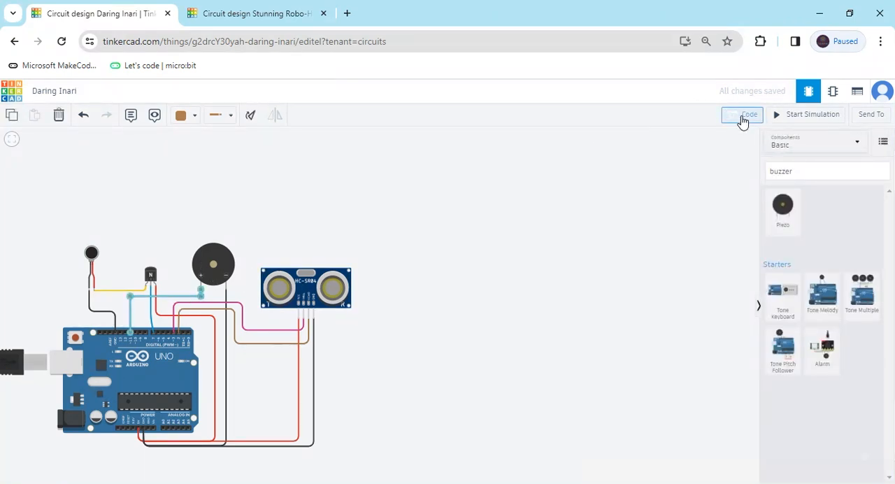
click(741, 114)
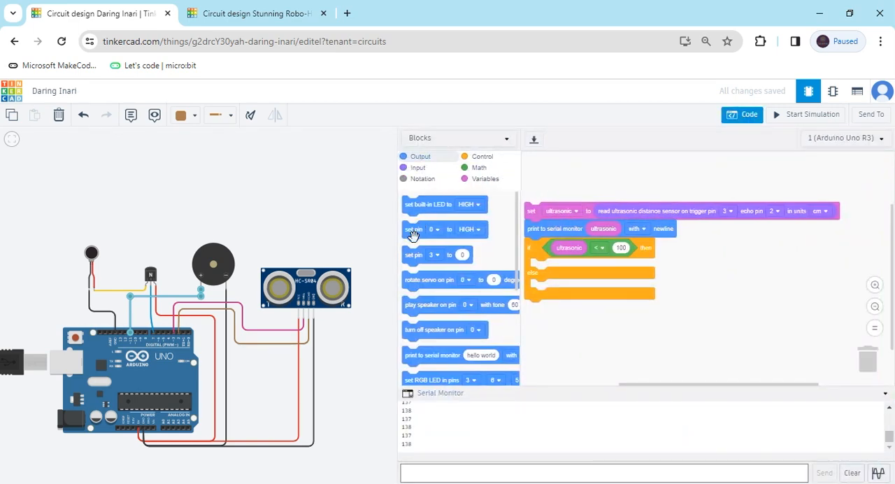
drag(431, 230, 566, 269)
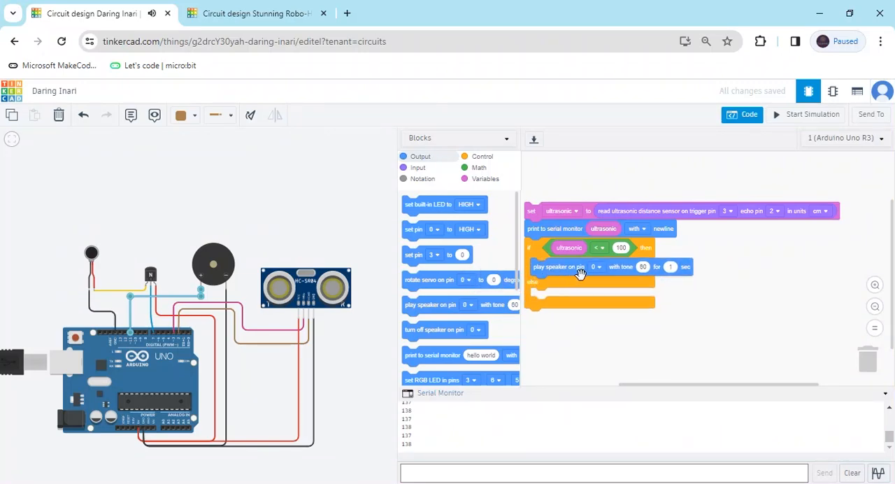
click(594, 267)
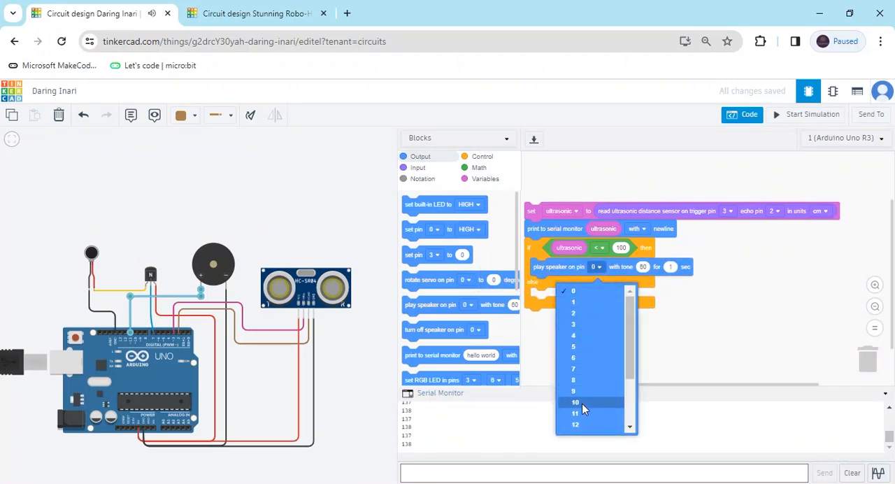
click(575, 413)
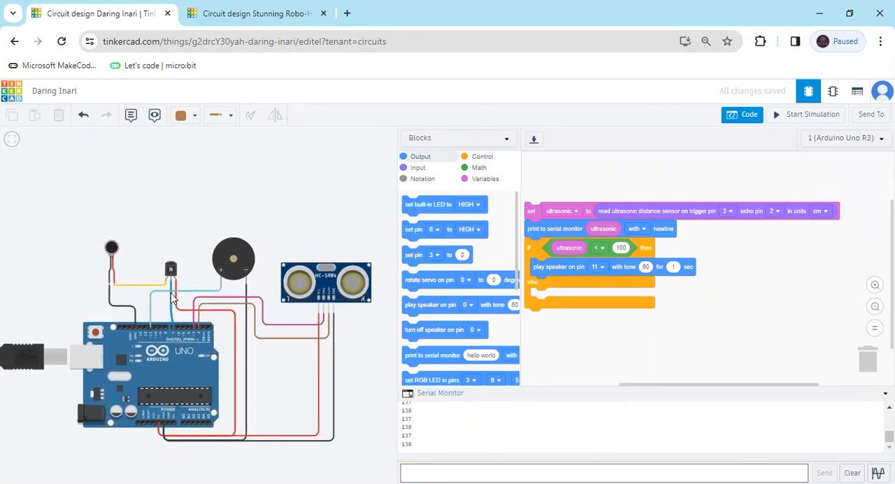
Step: Hide the code editor to check the circuit, then bring the block code back
click(741, 114)
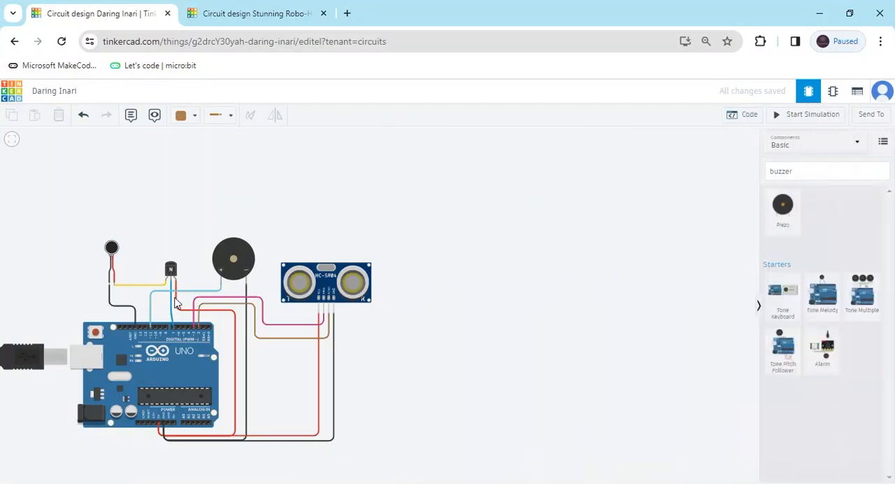
mouse_move(300, 221)
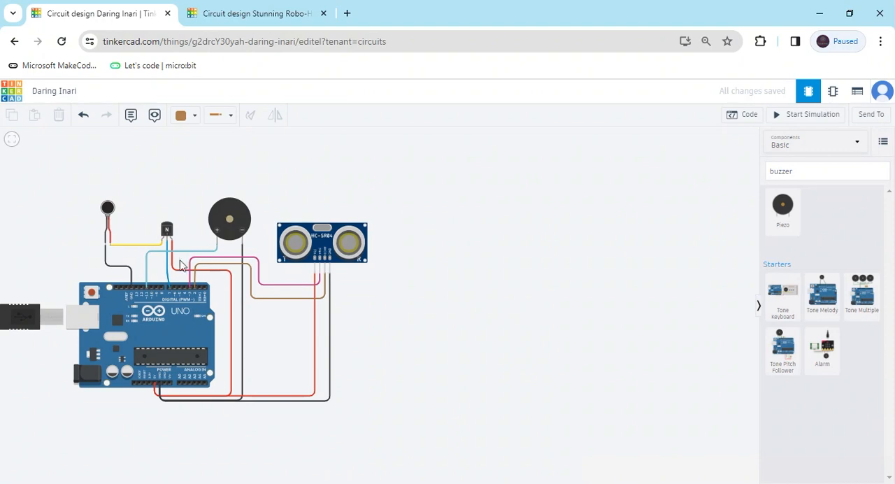
click(741, 114)
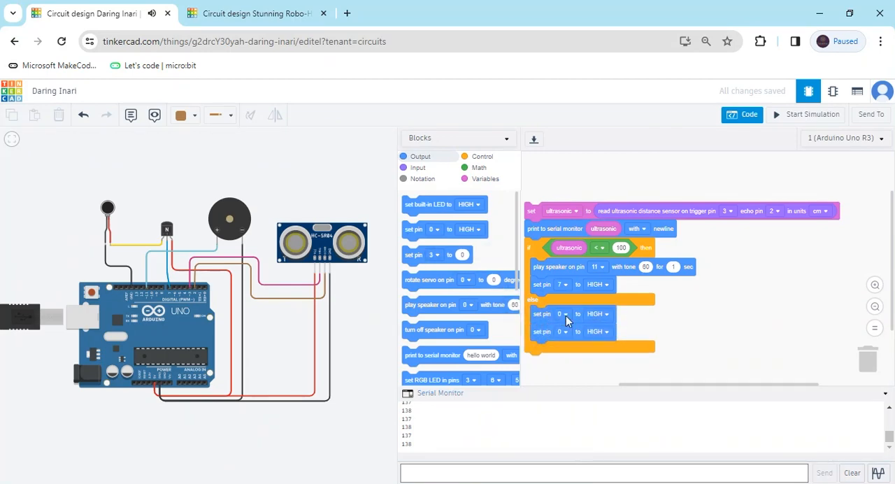
Step: Set the else-branch pin blocks to pins 11 and 7, outputting LOW
click(562, 313)
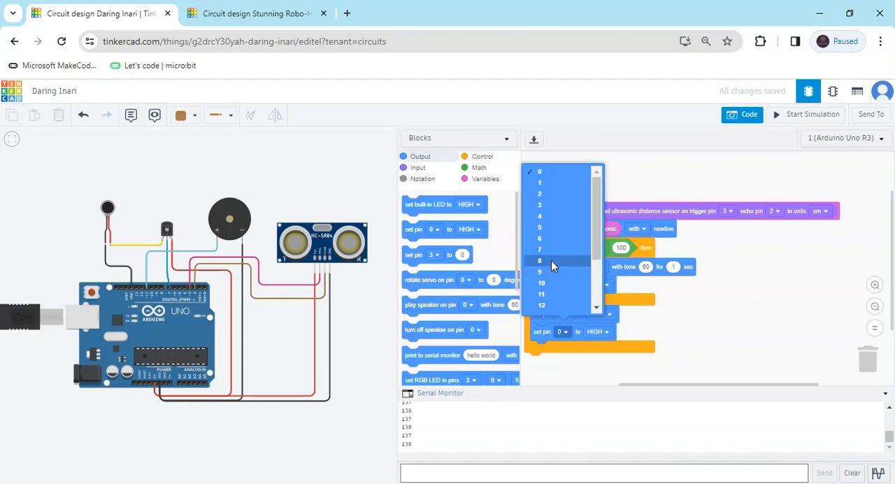
mouse_move(552, 227)
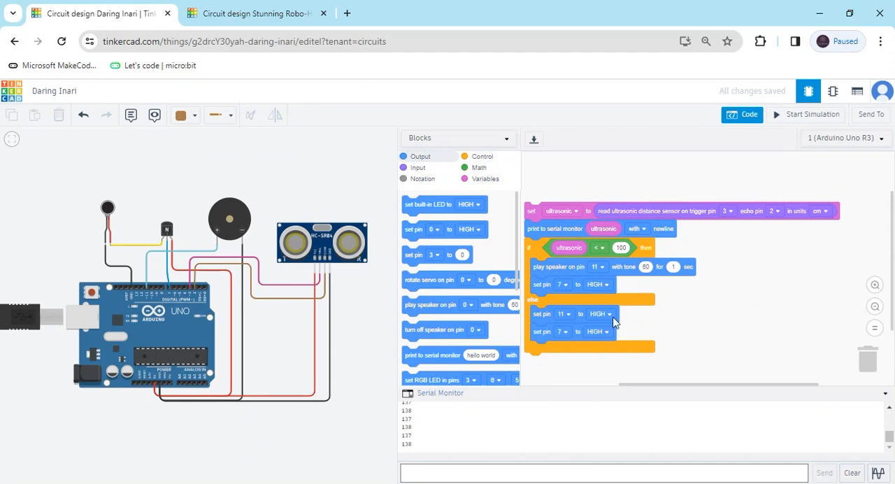
click(598, 313)
text(0.2)
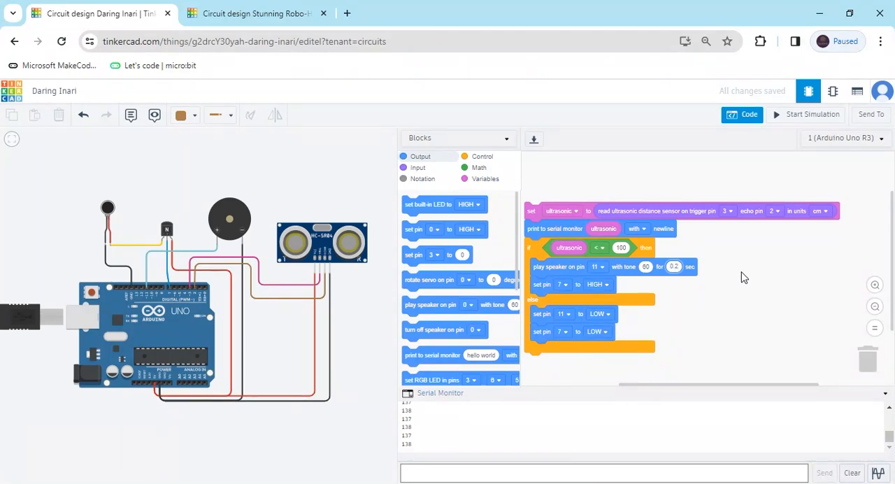
mouse_move(670, 253)
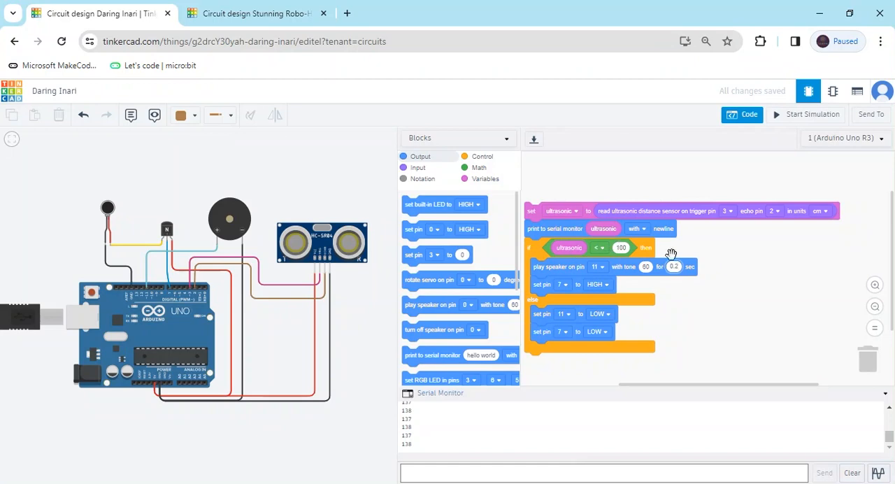
mouse_move(375, 239)
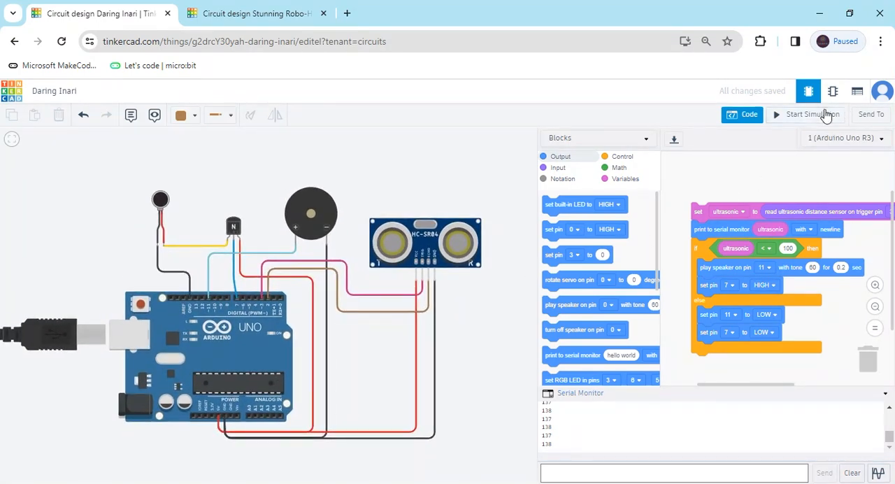
Step: Simulate with the ultrasonic sensor's target dragged out to about 166 cm, then stop
click(813, 114)
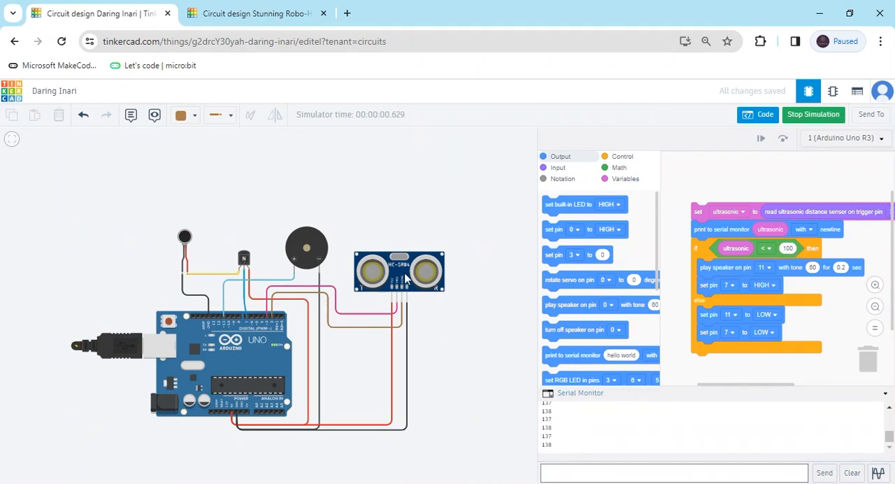
click(398, 273)
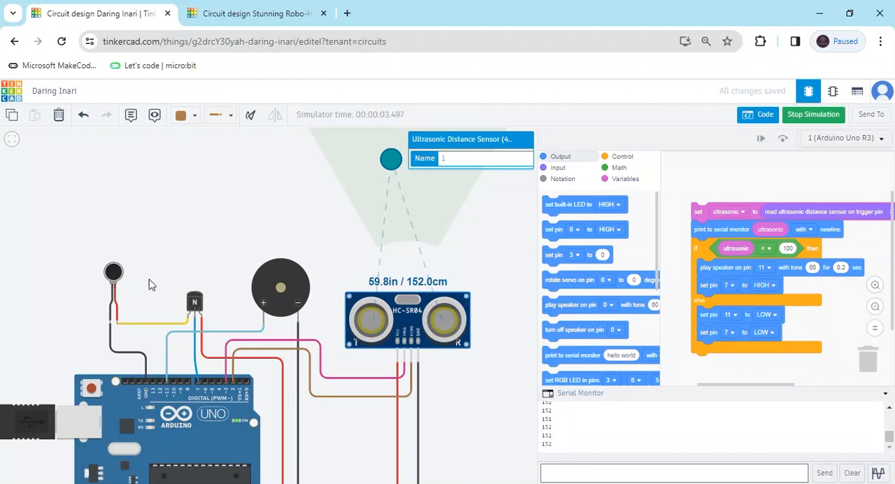
drag(390, 159, 395, 179)
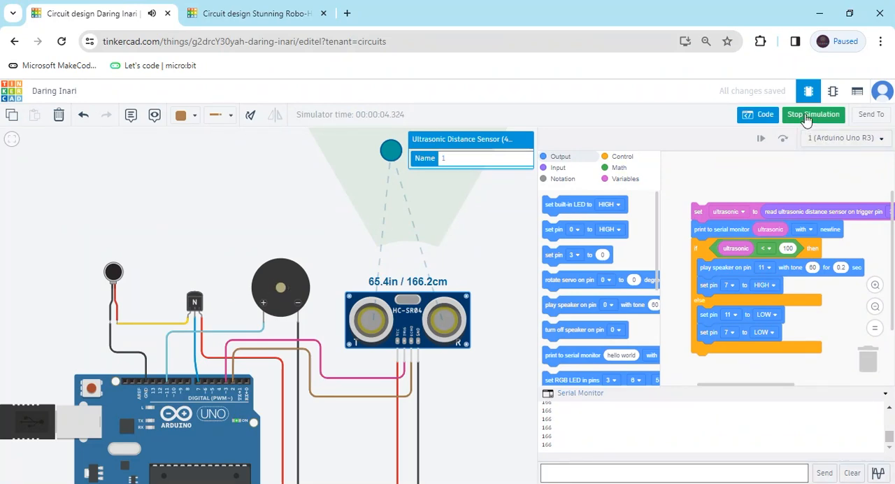
click(813, 114)
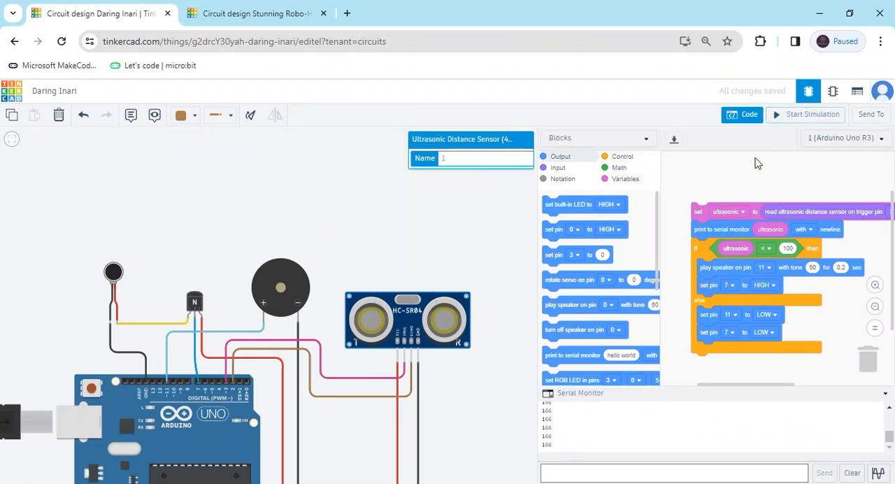
Step: View the generated C++ in Blocks + Text mode, return to Blocks, and rerun the simulation
click(595, 137)
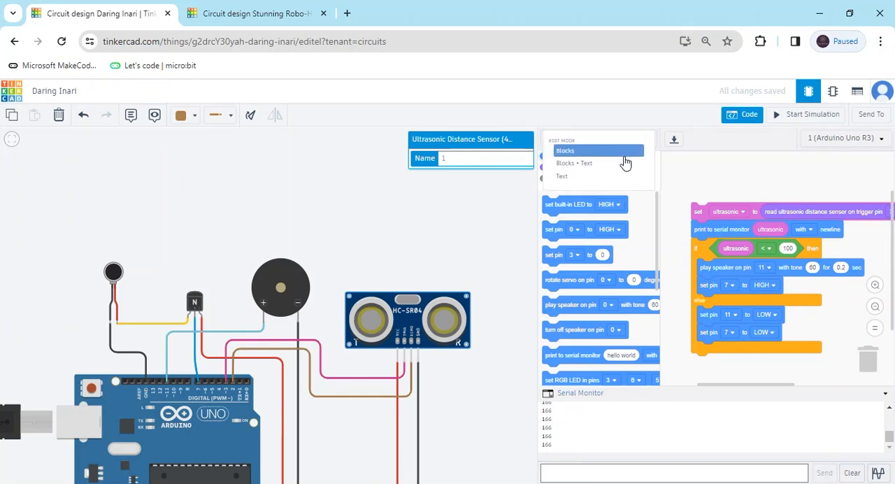
click(574, 163)
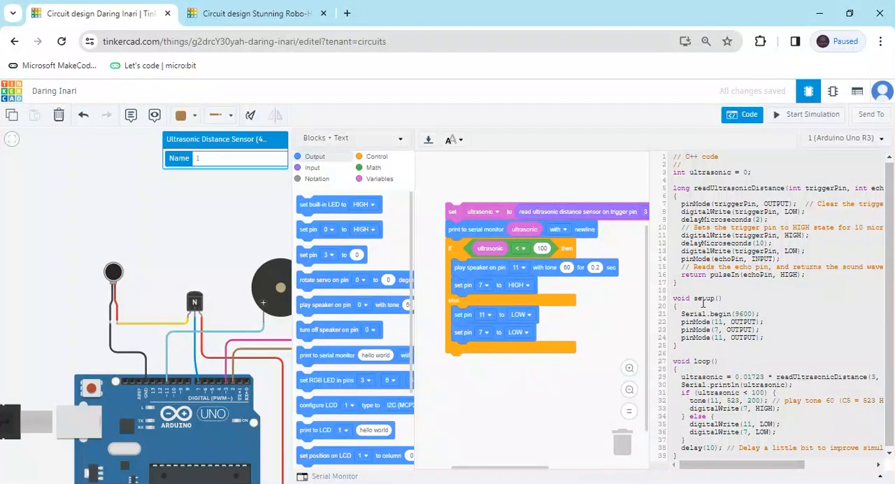
mouse_move(636, 296)
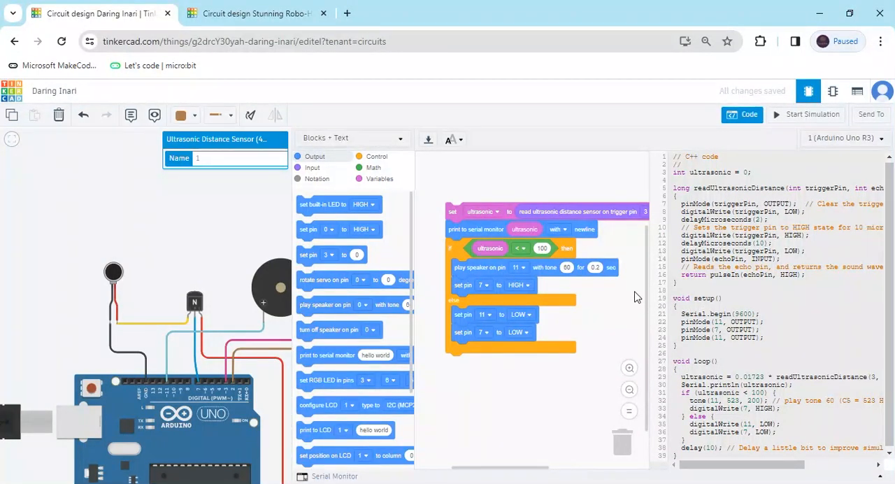
click(351, 137)
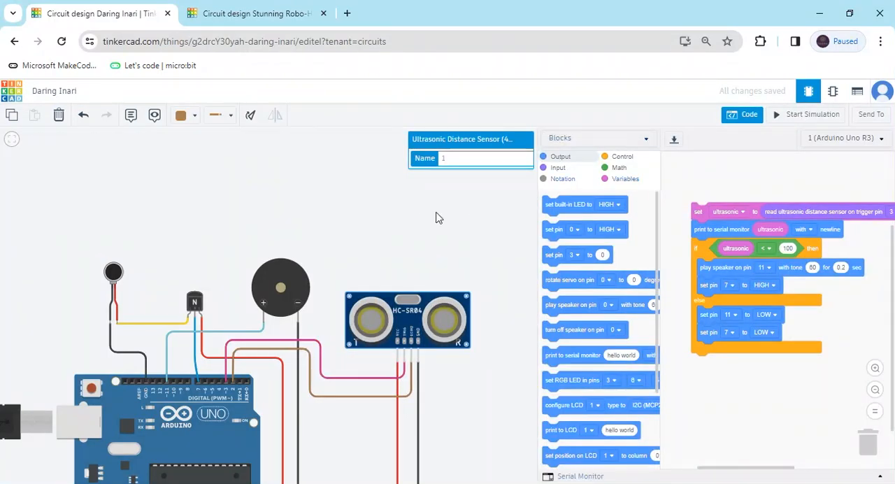
click(805, 114)
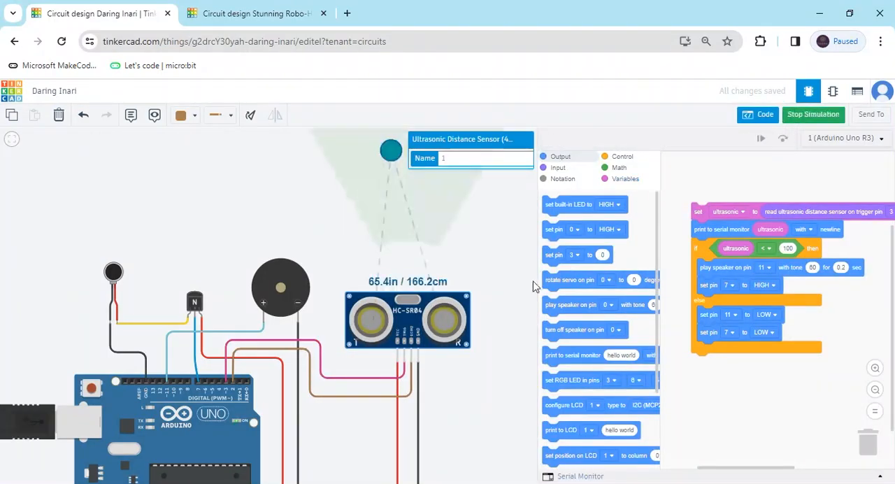